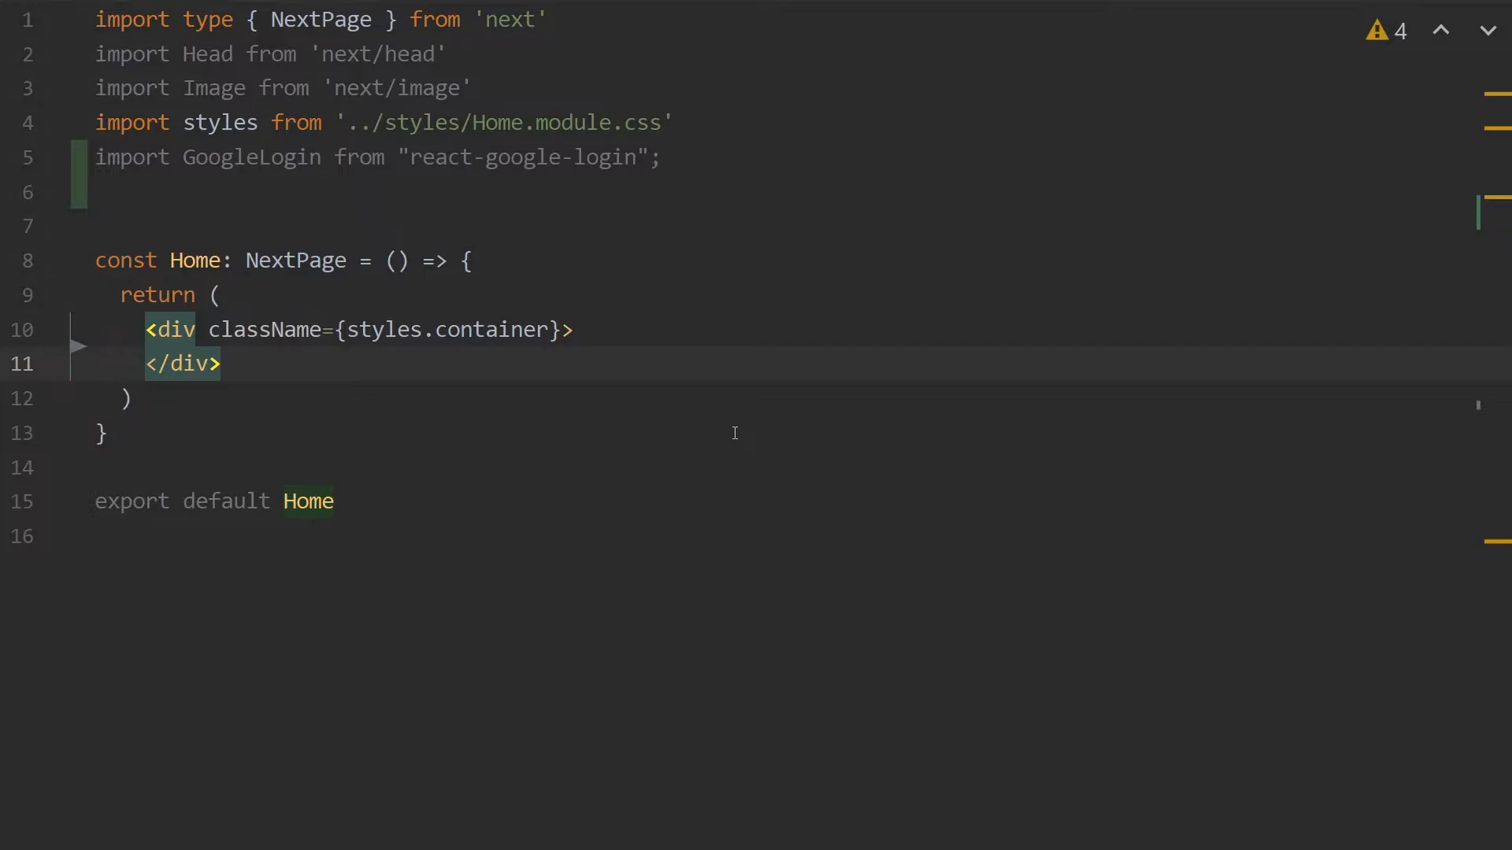
- Add a 'Login With Google' h1 and <GoogleLogin/> with clientId from NEXT_PUBLIC_GOOGLE_CLIENT_ID
text(<h1>Login With Google</h1>)
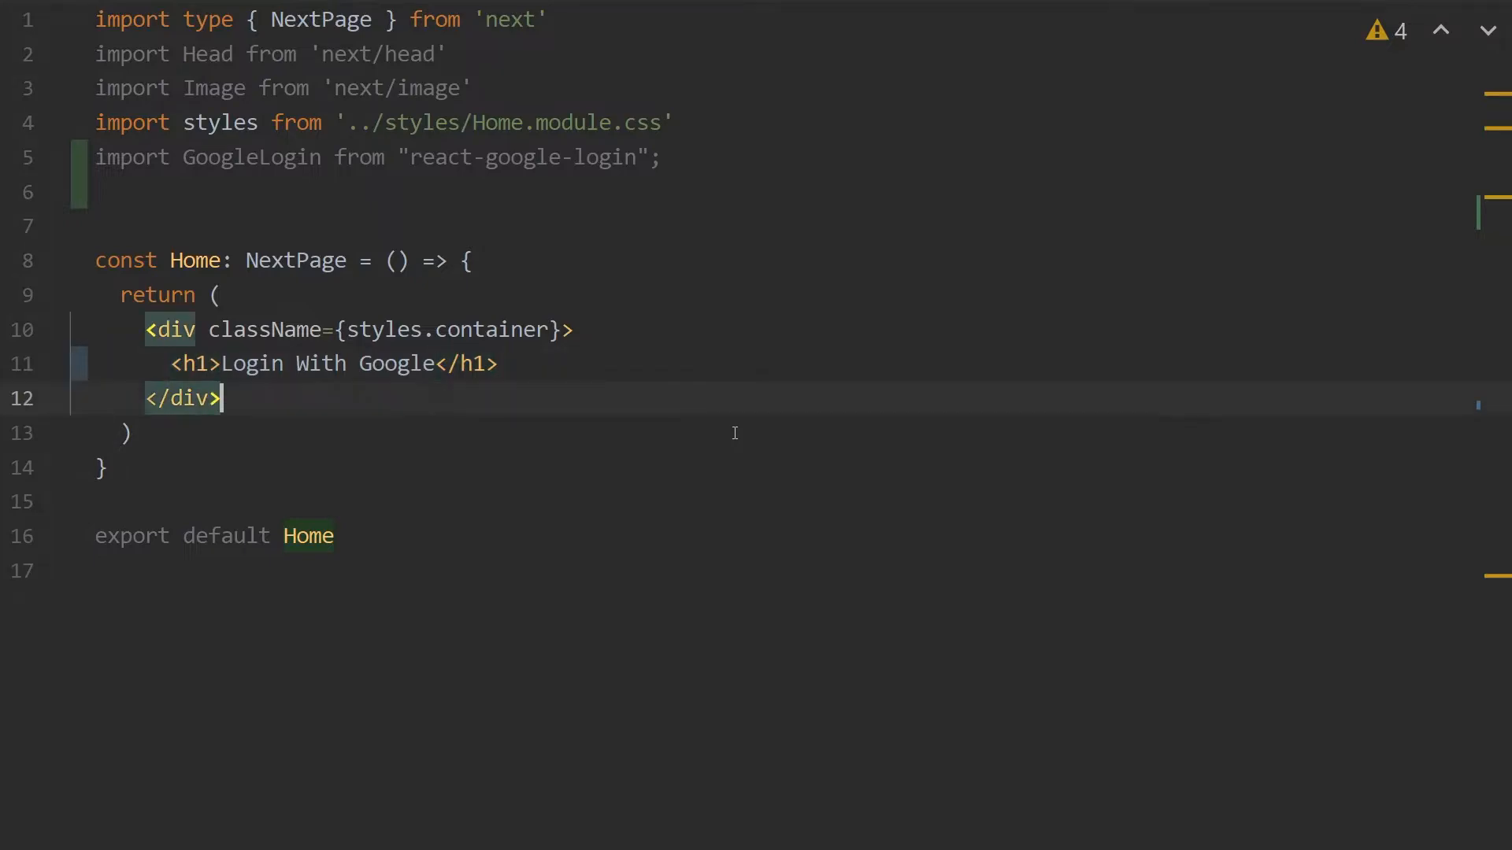
text(<GoogleLogin/>)
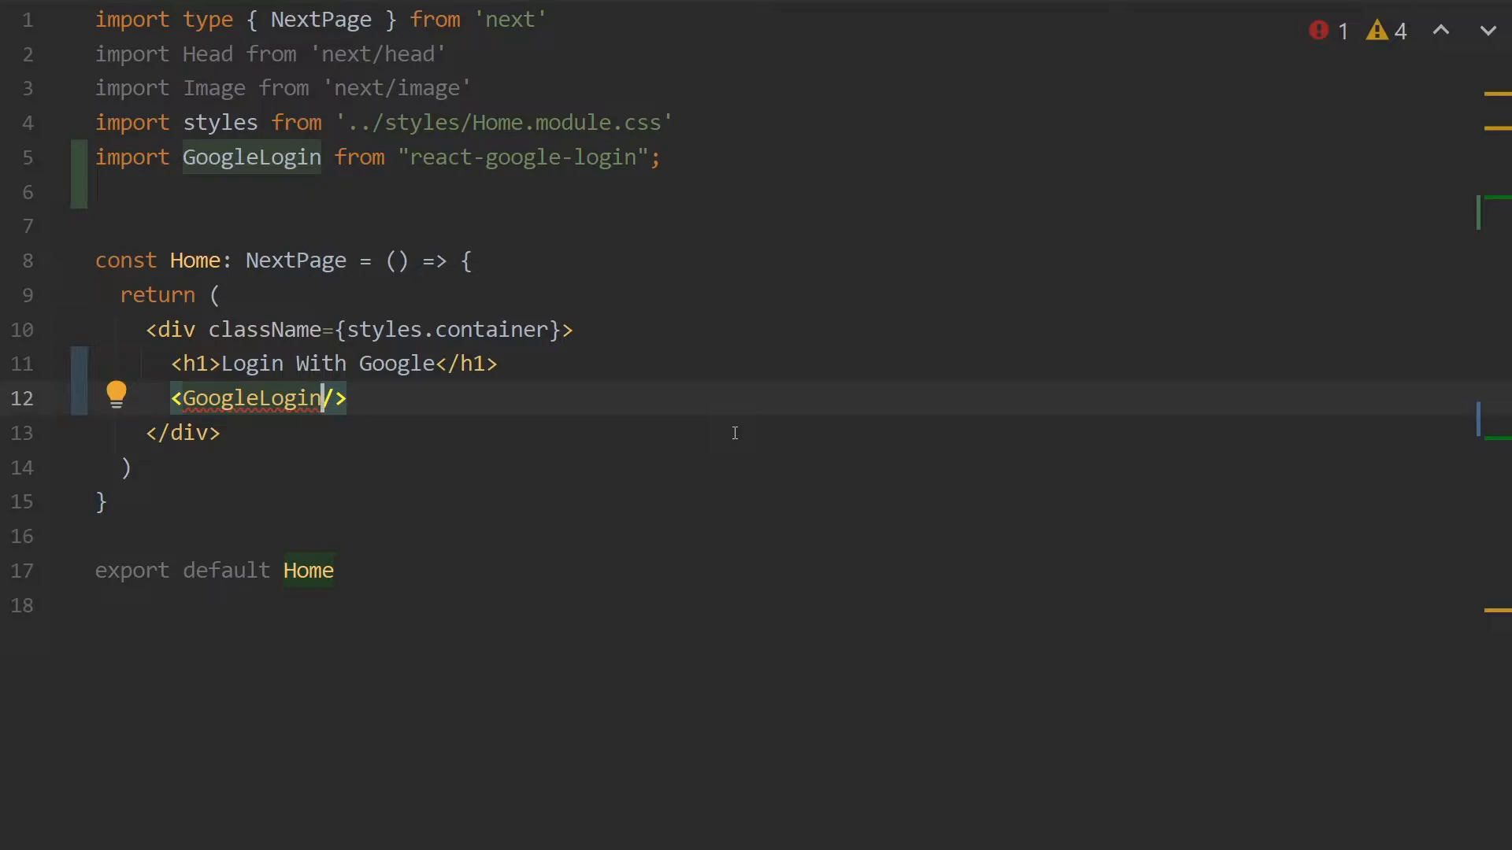
text(clientId={`${process.env.NEXT_PUBLIC_GOOGLE_CLIENT_ID}`})
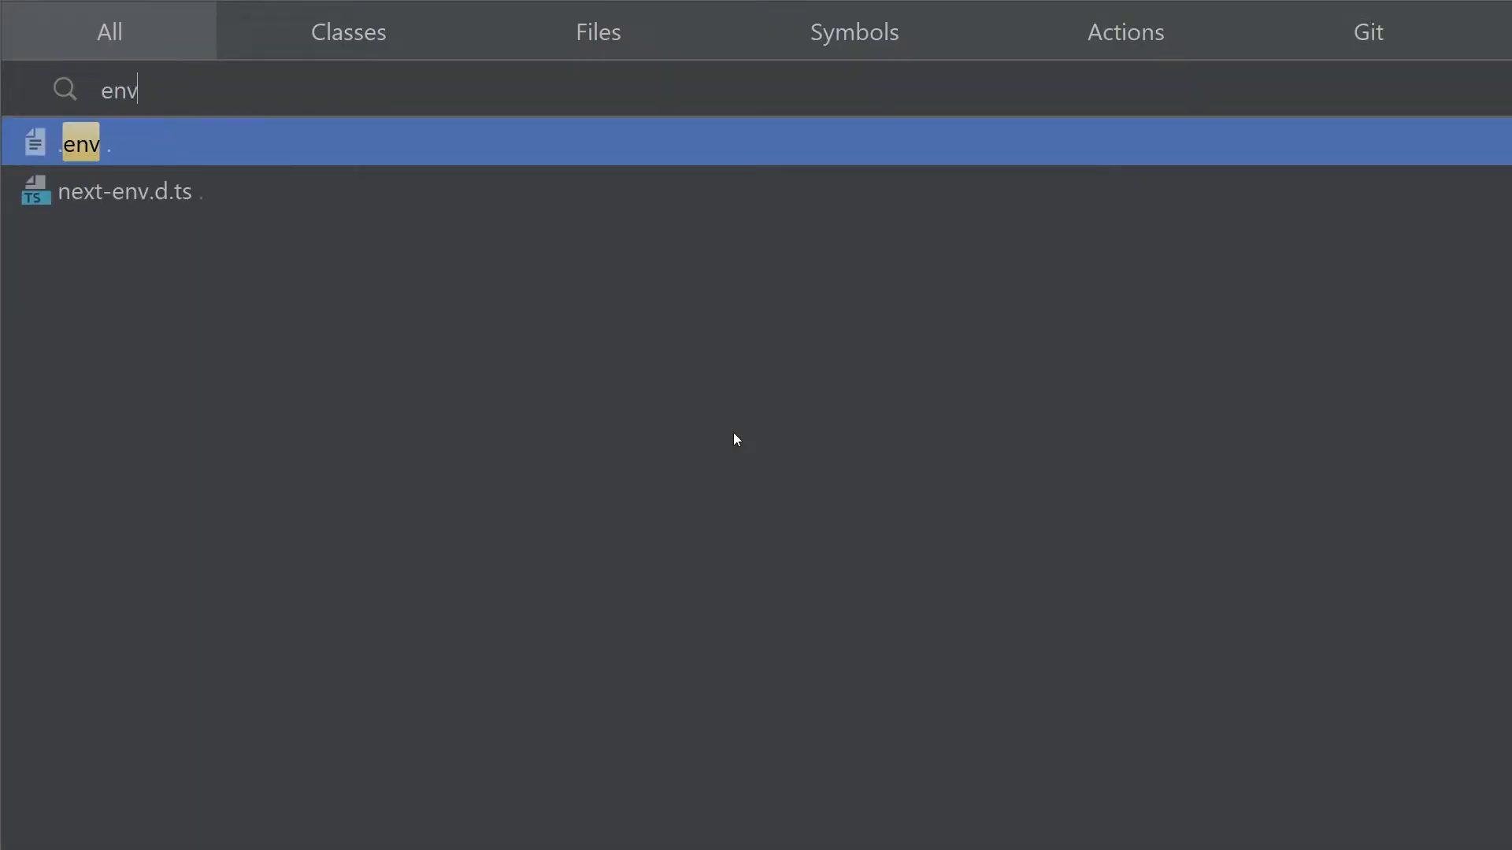
- Open the .env file and select the placeholder Google client id value
click(81, 142)
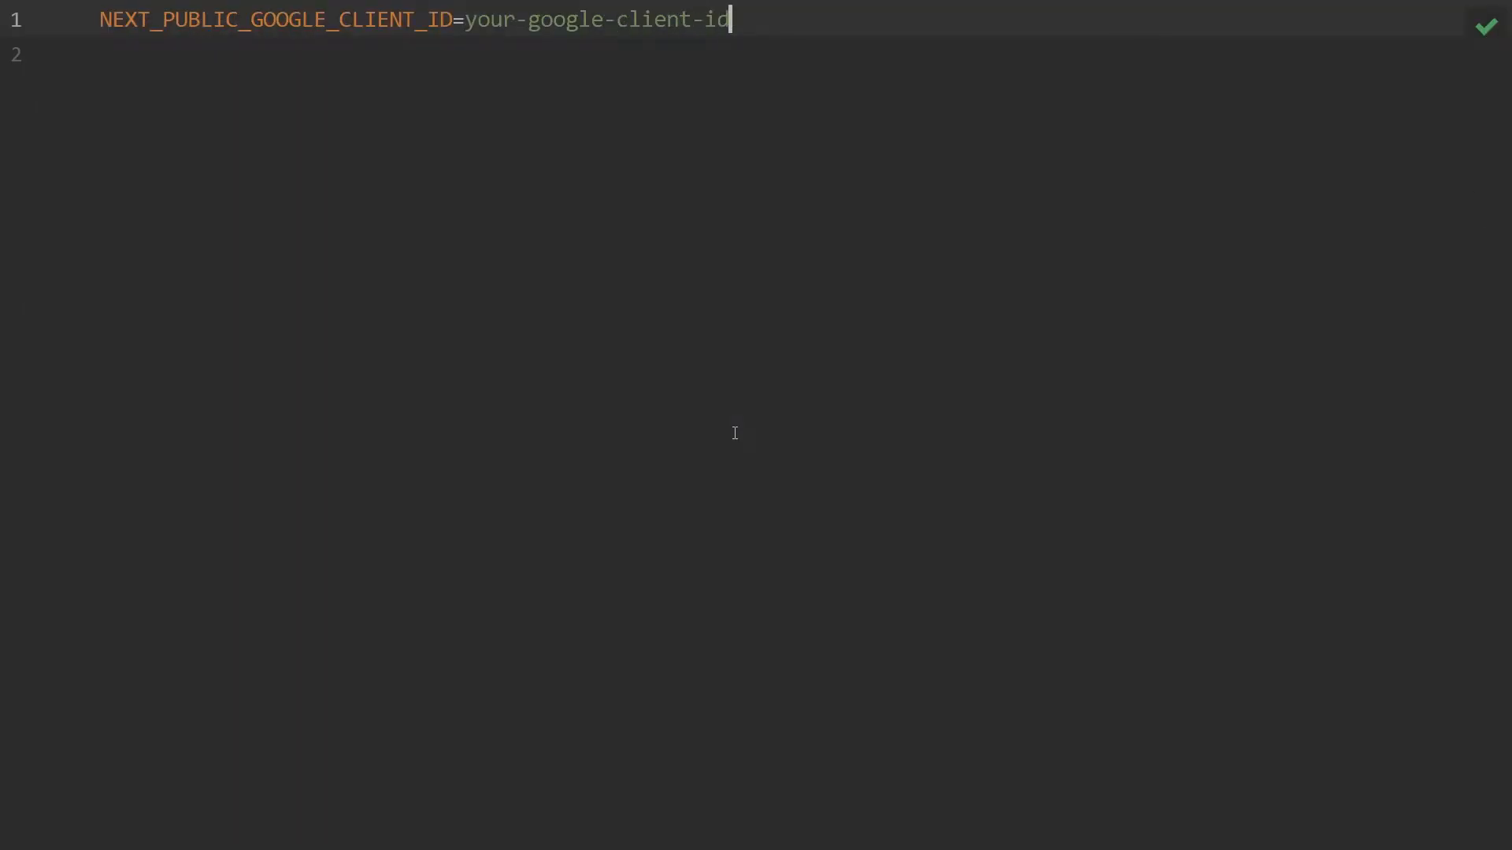
double_click(716, 19)
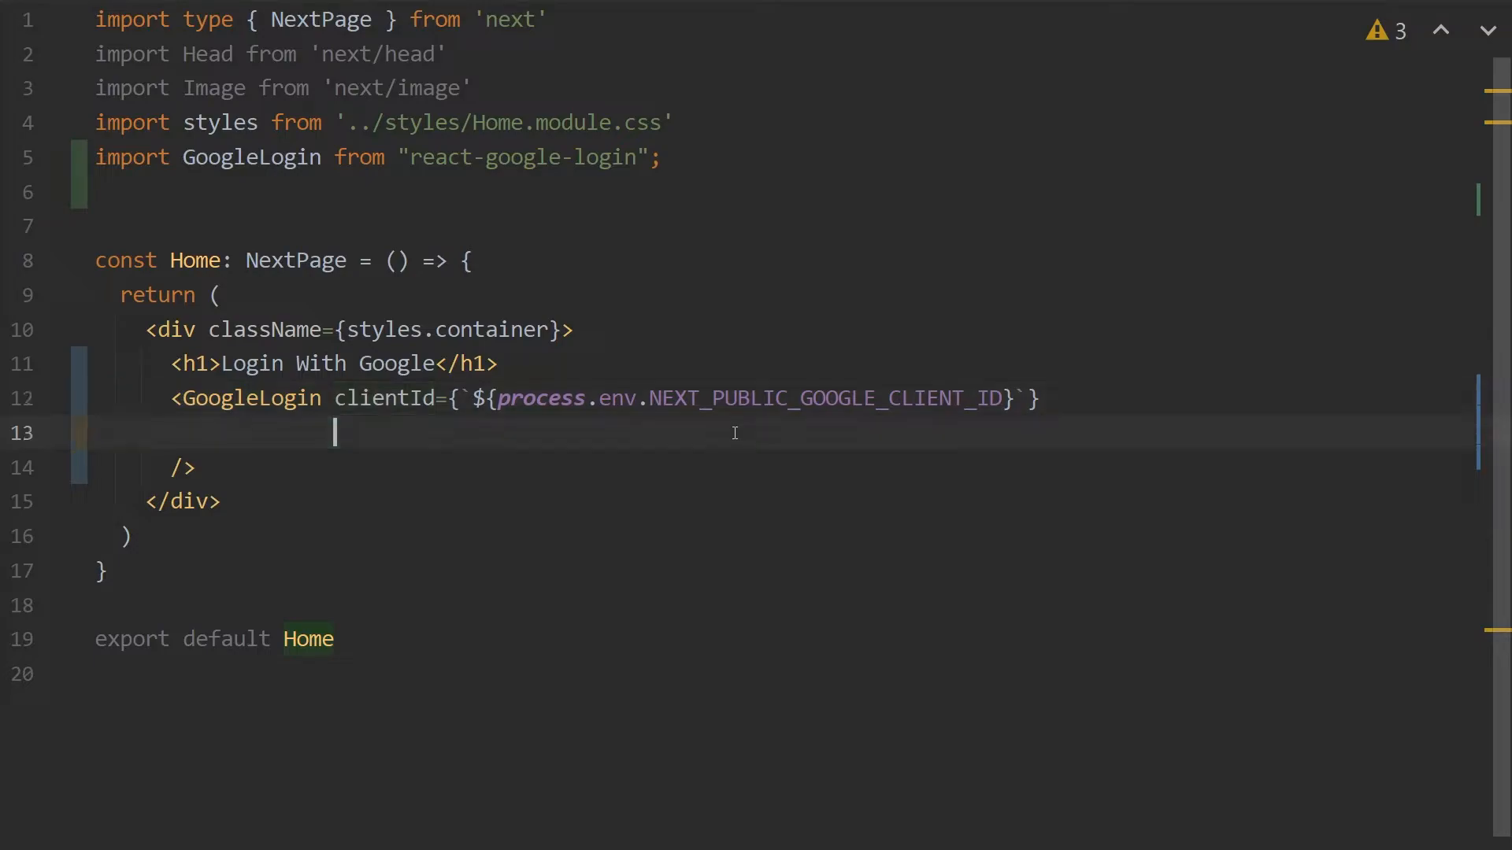
- Set GoogleLogin's buttonText to 'Login with Google' and add an empty async onSuccess handler
text(buttonText="Login with Google")
text(onSuccess={async (response)
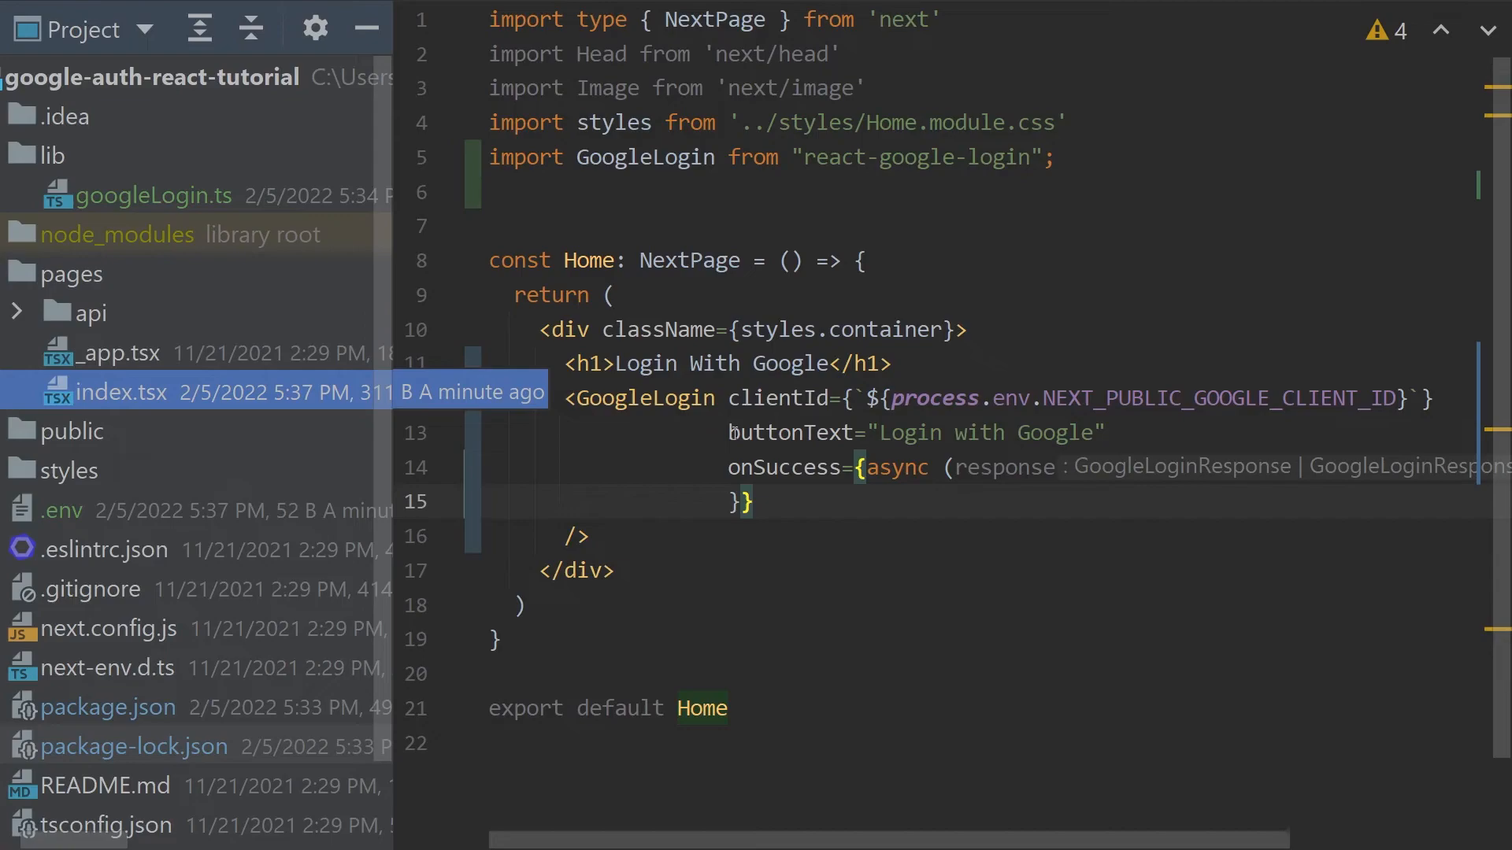
- In lib/googleLogin.ts, read response.accessToken into token and begin the fetch to the login URL
click(82, 154)
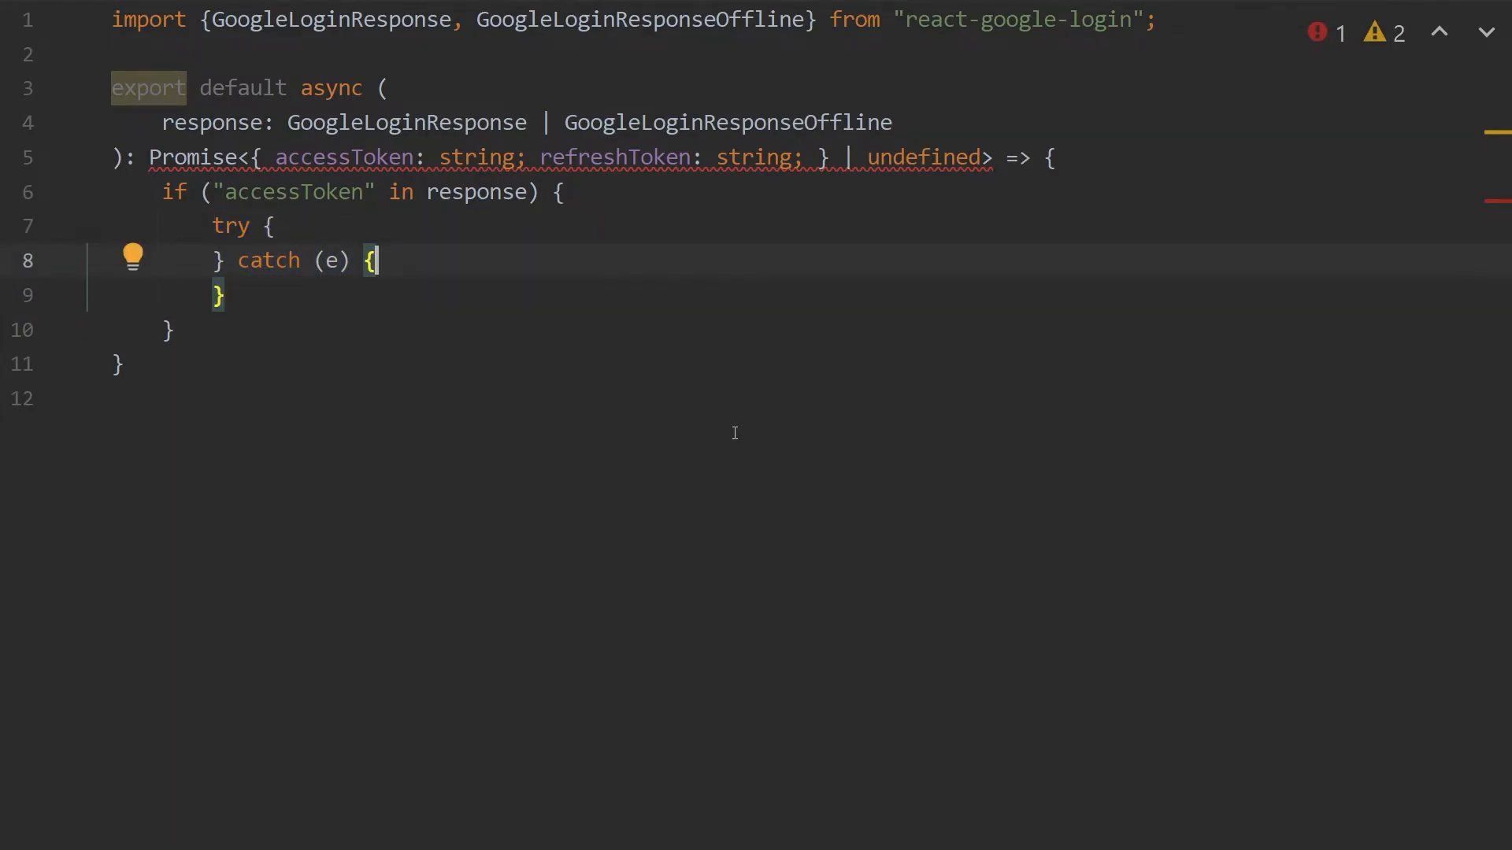
text(const token = response.accessToken;)
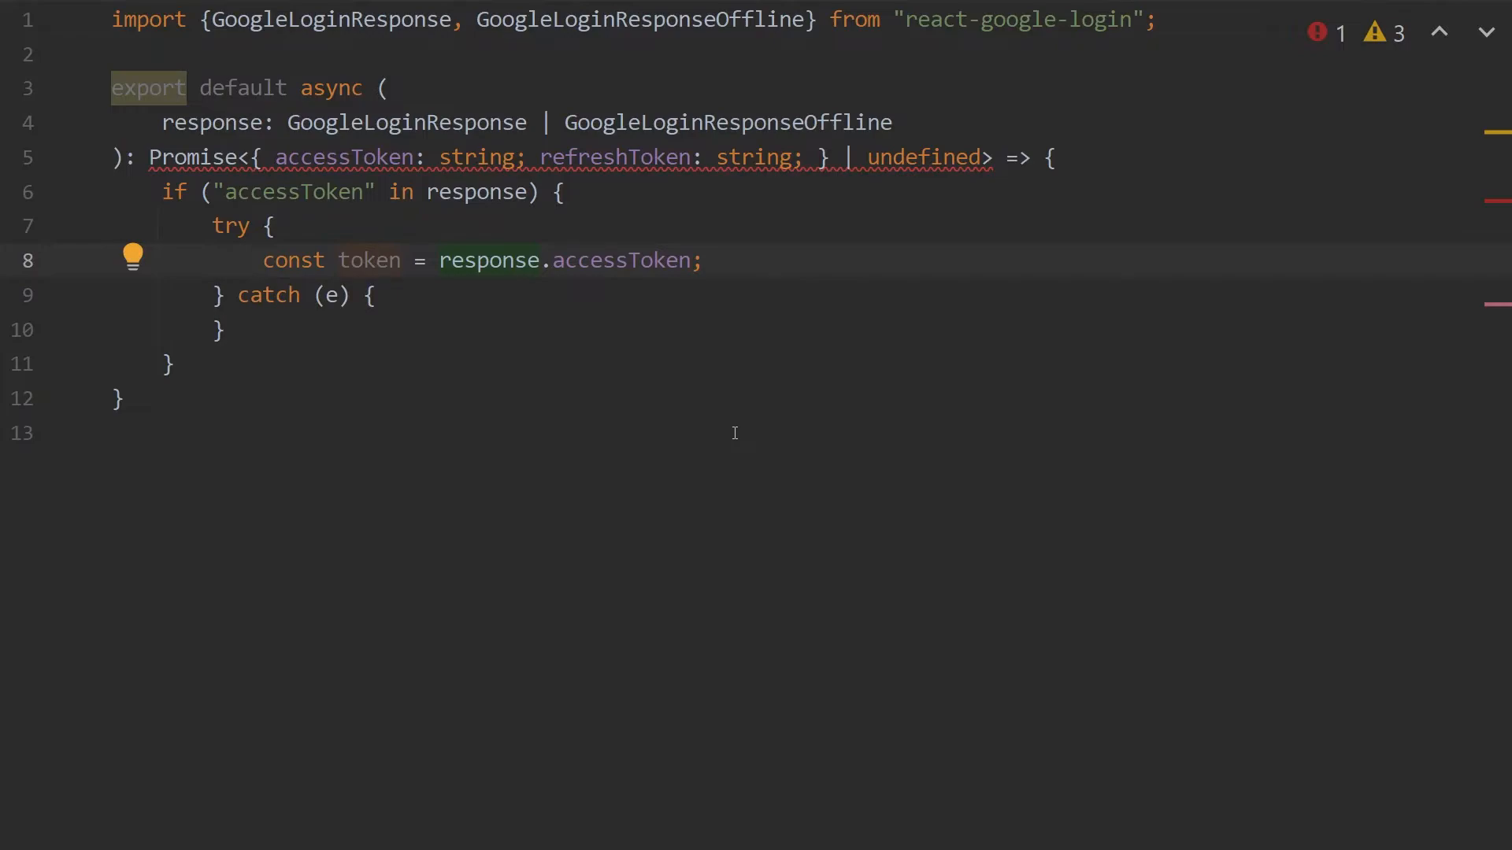
click(374, 261)
text(const result = await fetch("http://localhost:8080/auth/google/login", {});)
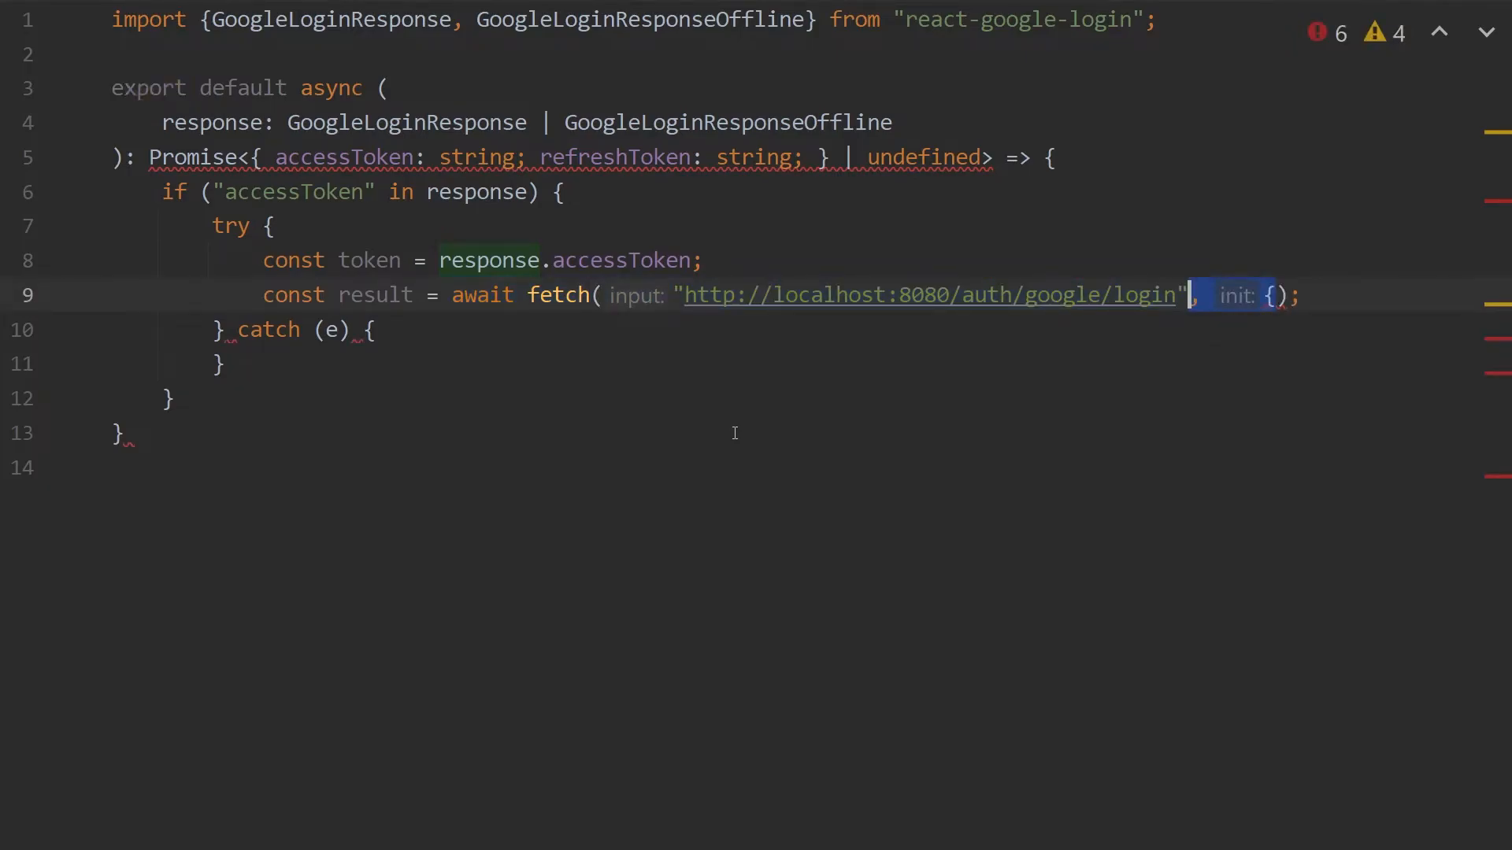
- POST the token as JSON.stringify({token}), return result.json(), and return undefined on failure
text(method: 'POST',)
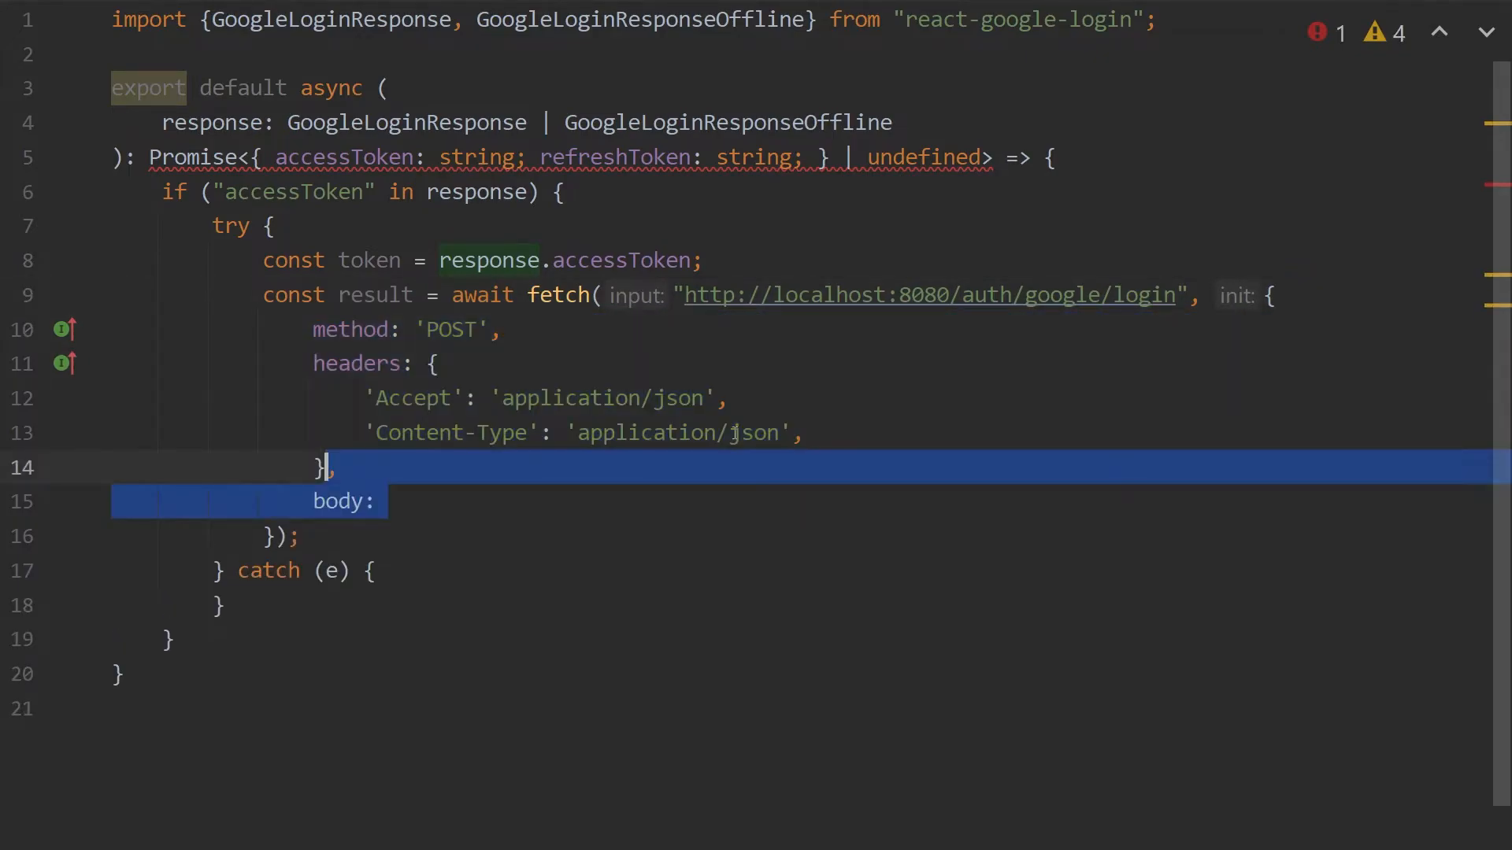
text(JSON.stringify({token}))
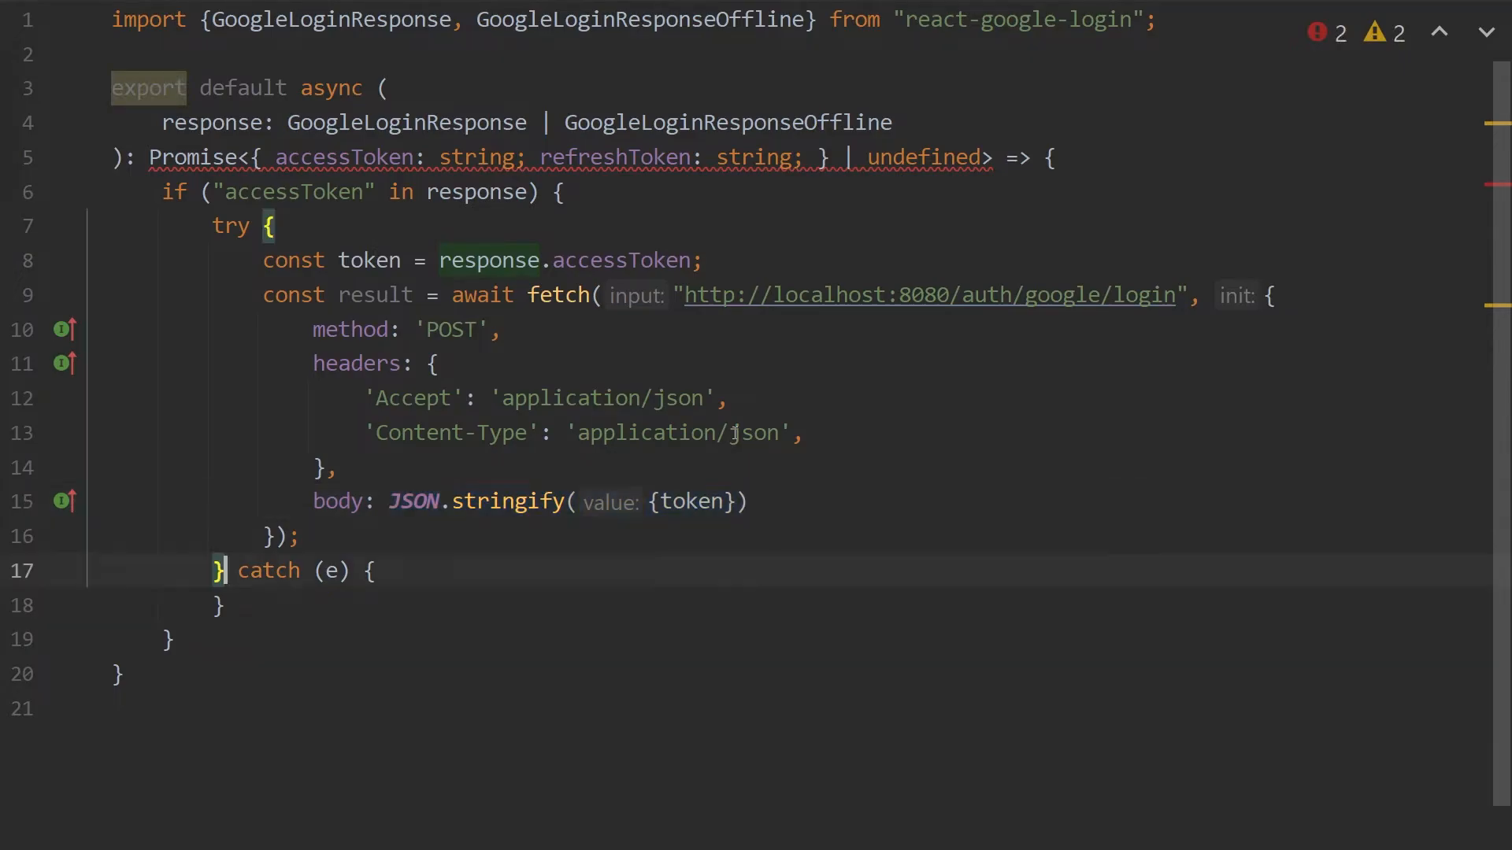
text(return await result.json();)
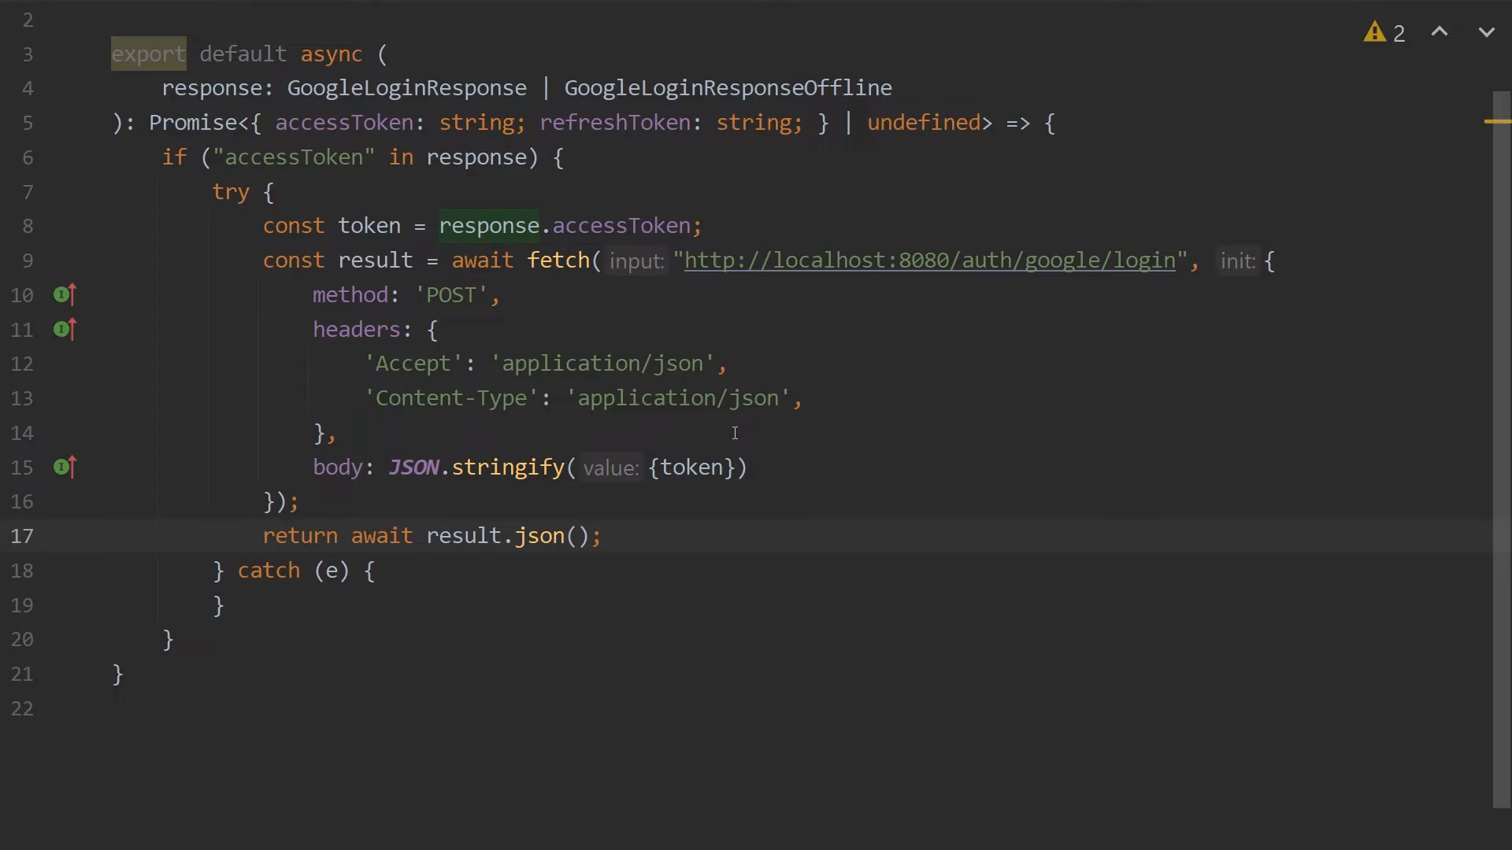
text(return undefined;)
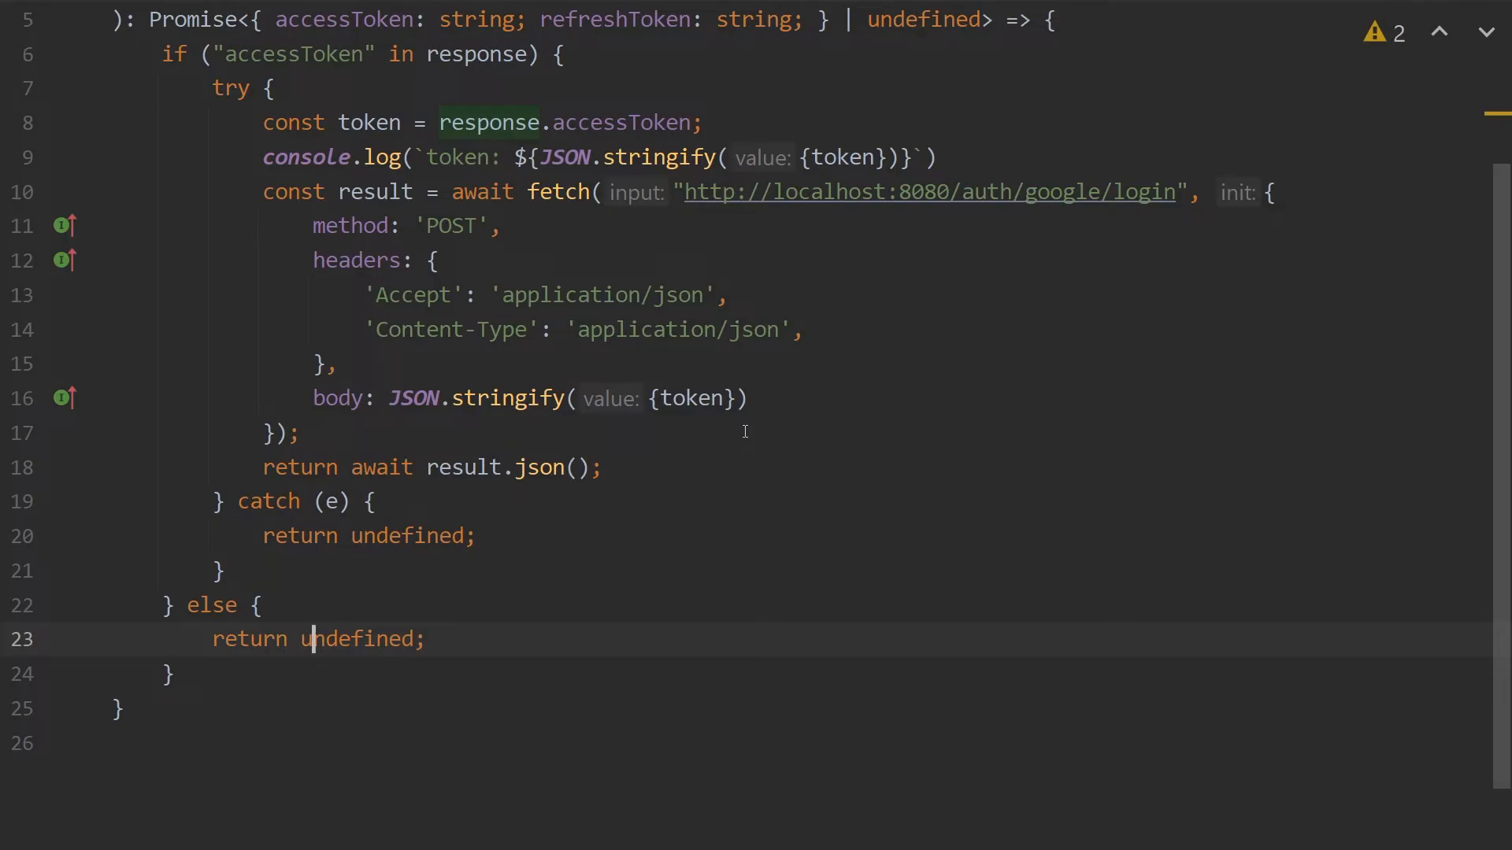
- In index.tsx, await googleLogin in onSuccess and alert 'Error while logging in w/Google 2' on failure
key(ctrl+e)
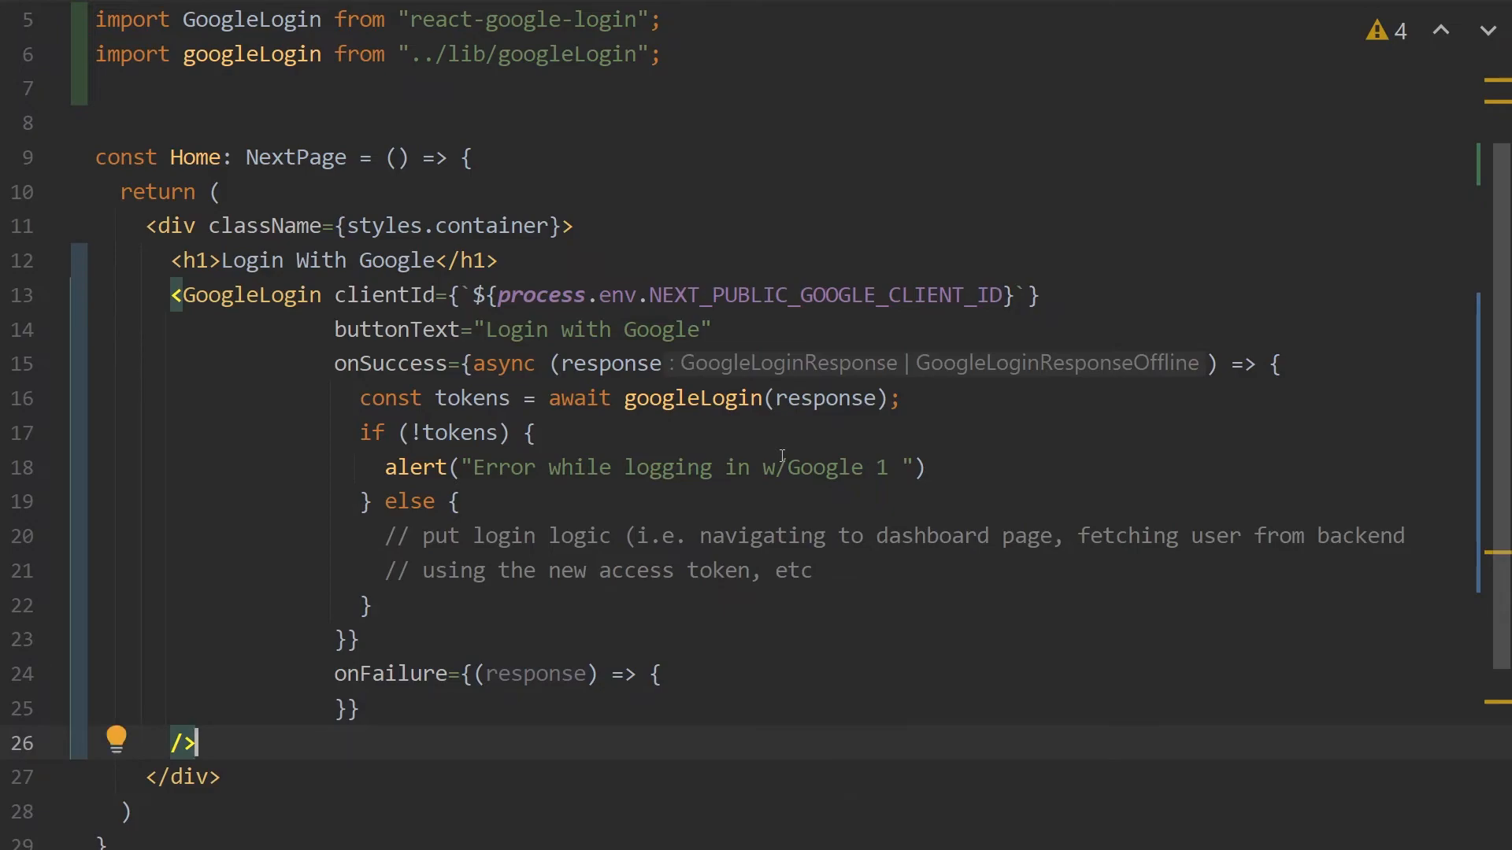
text(alert("Error while logging in w/Google 2"))
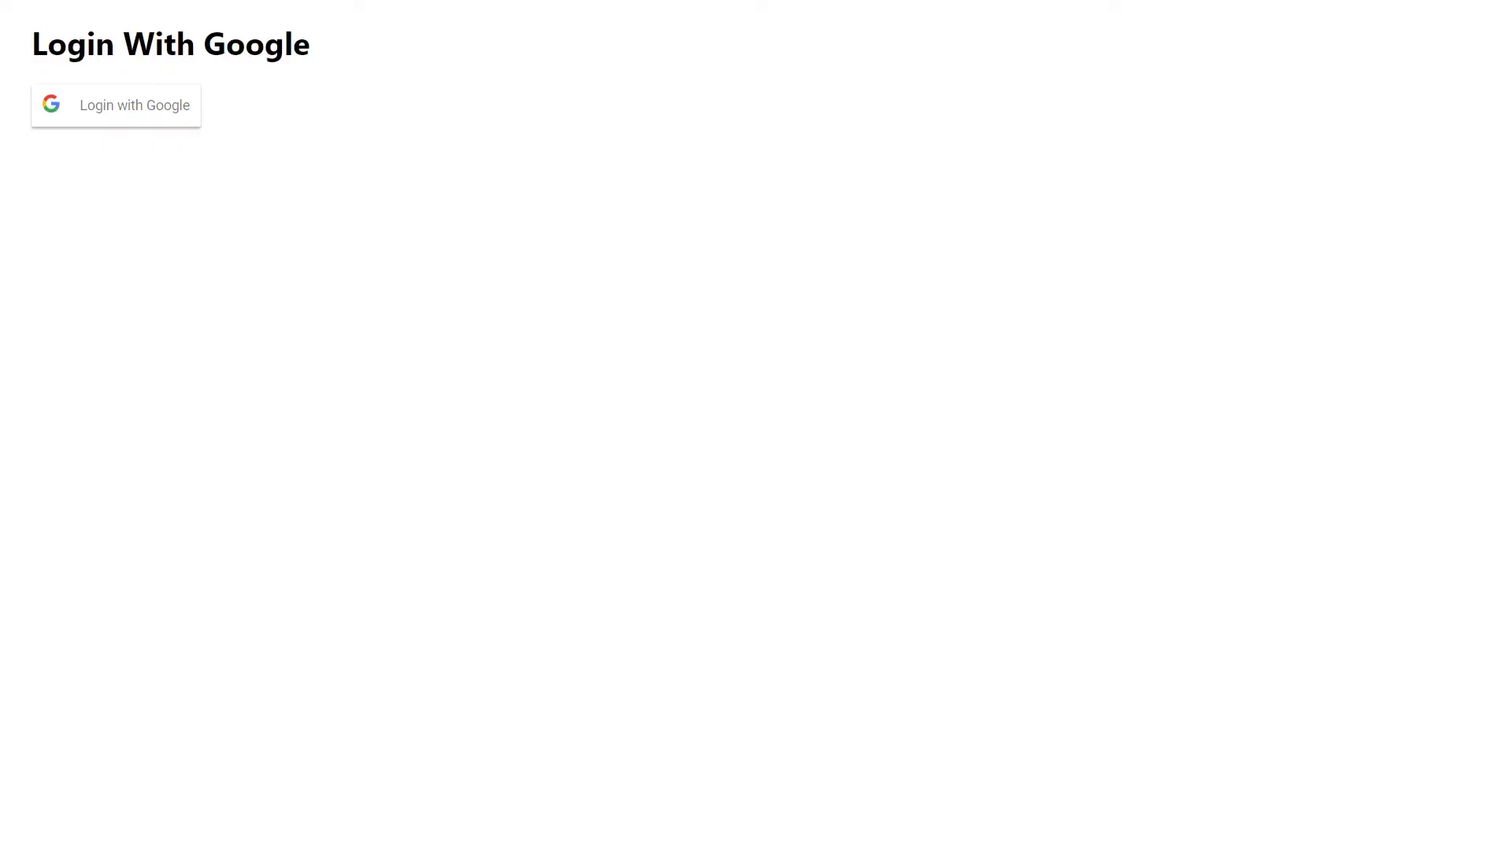
click(134, 105)
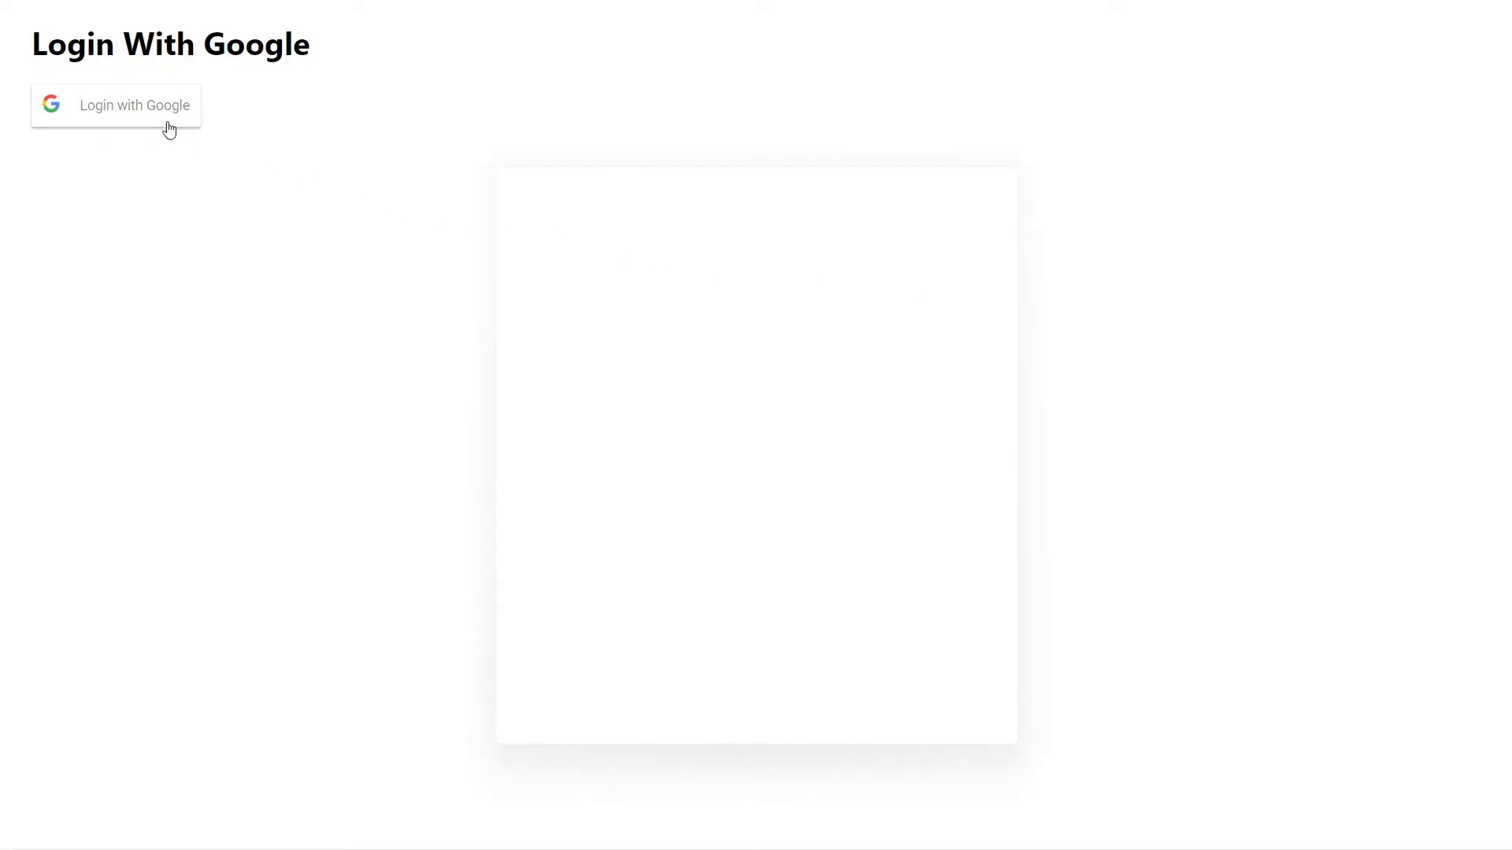
click(134, 105)
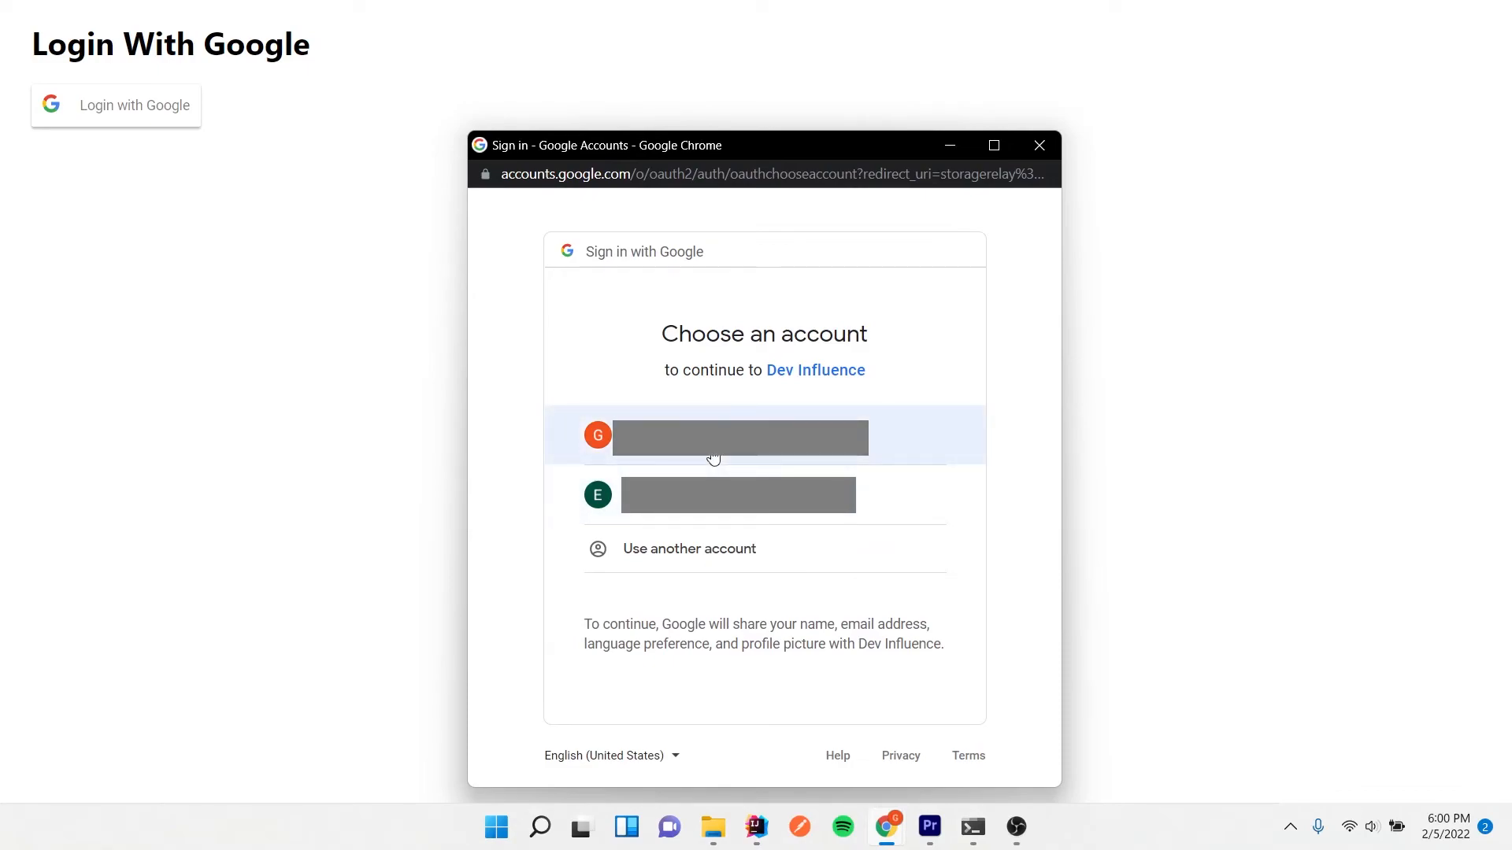
click(739, 435)
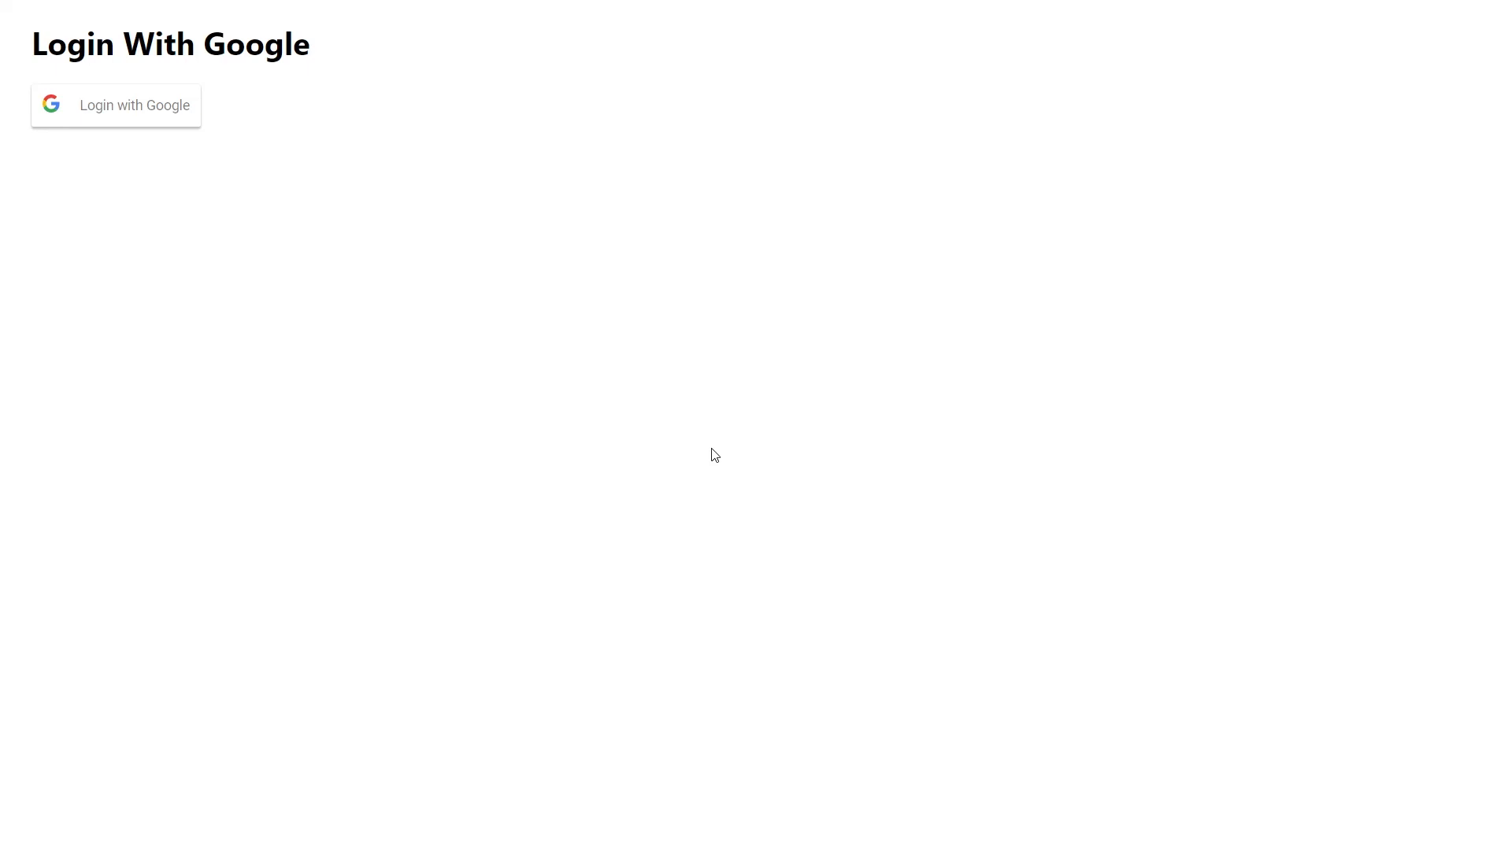
mouse_move(644, 472)
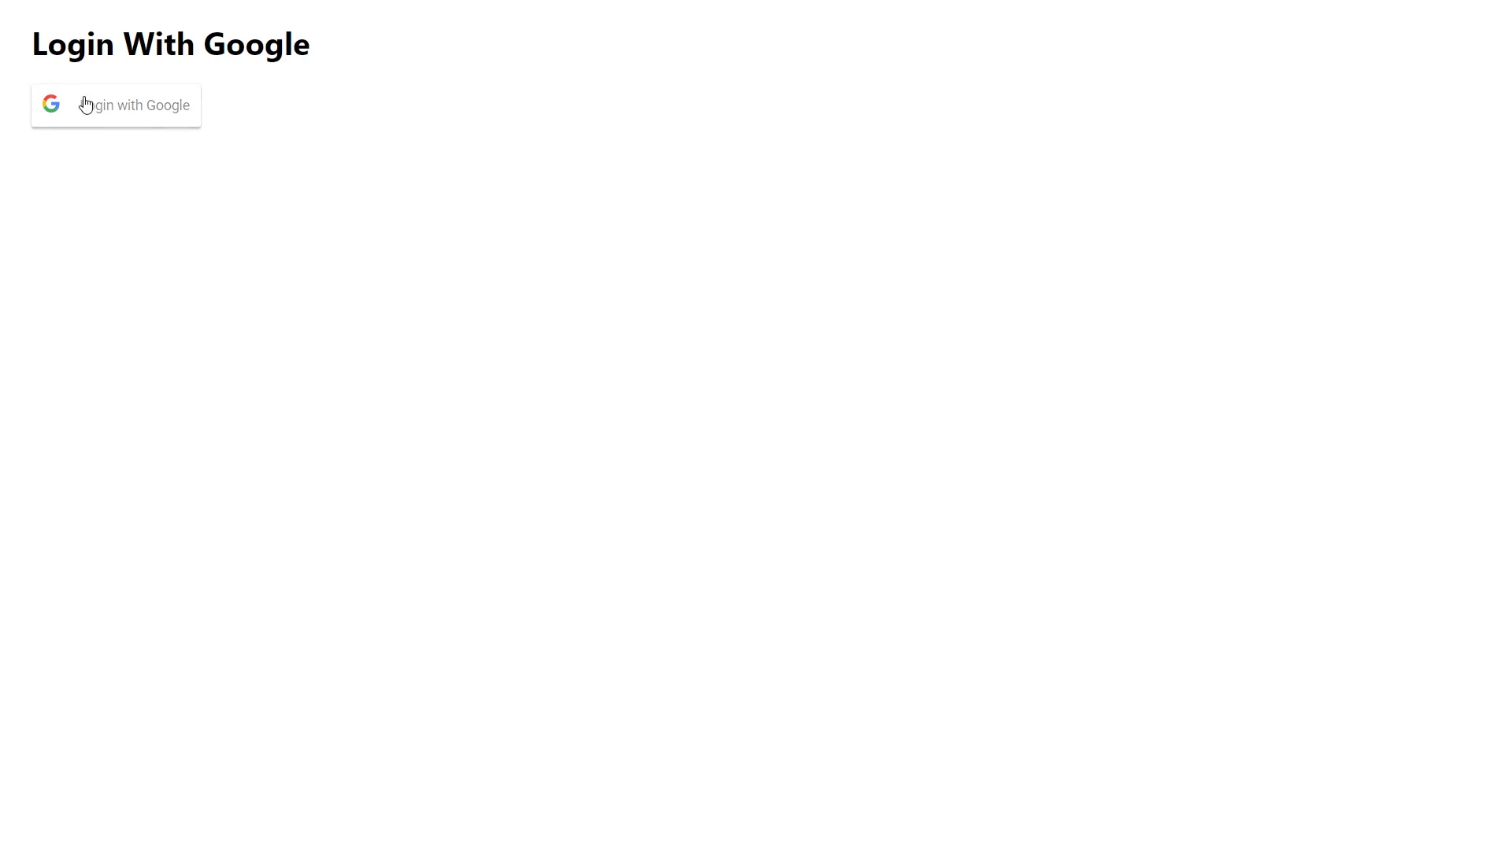
click(133, 105)
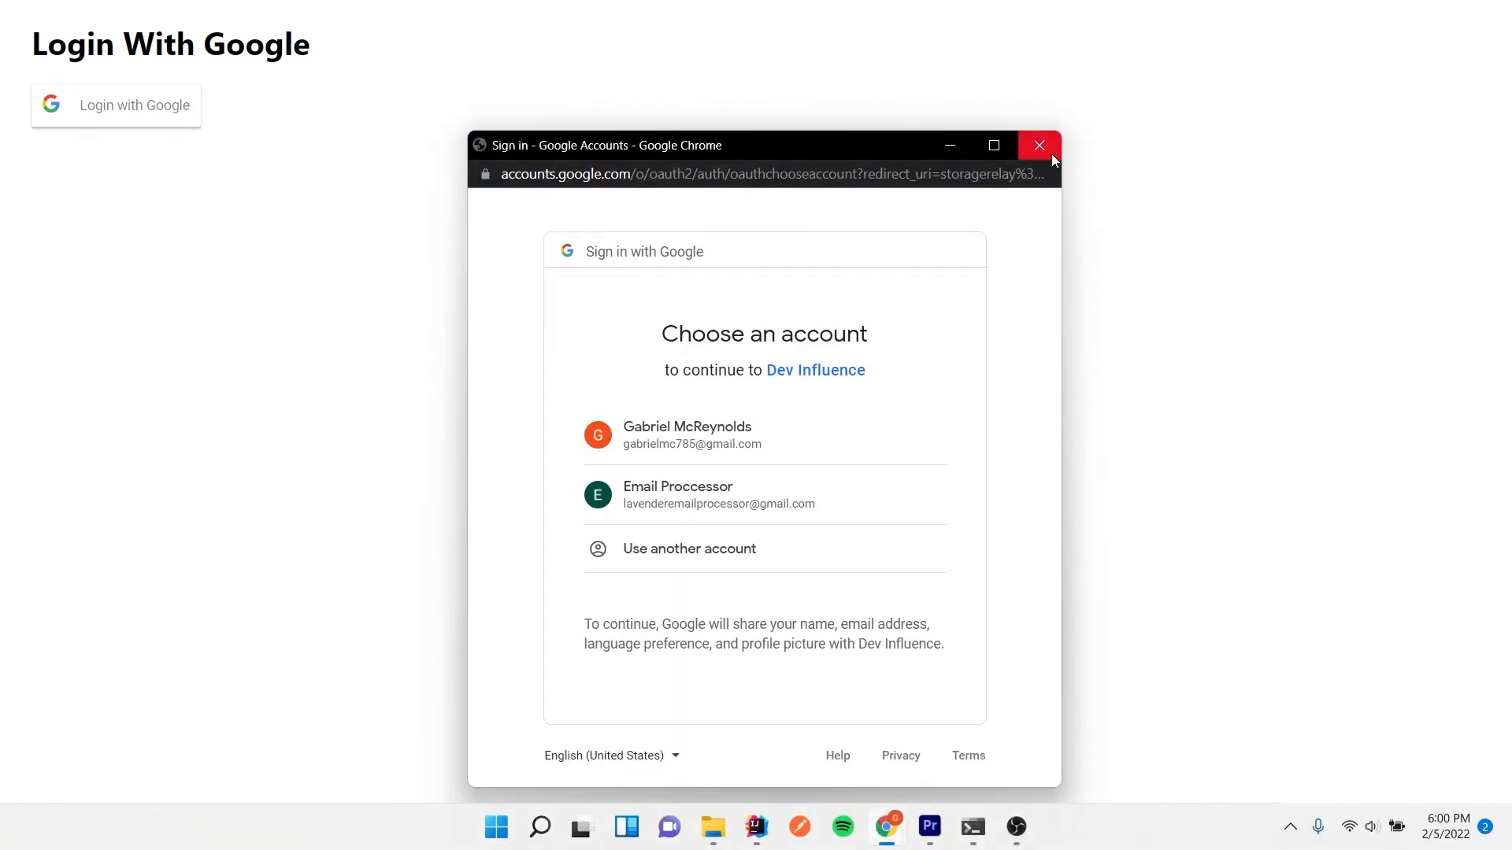
click(1039, 145)
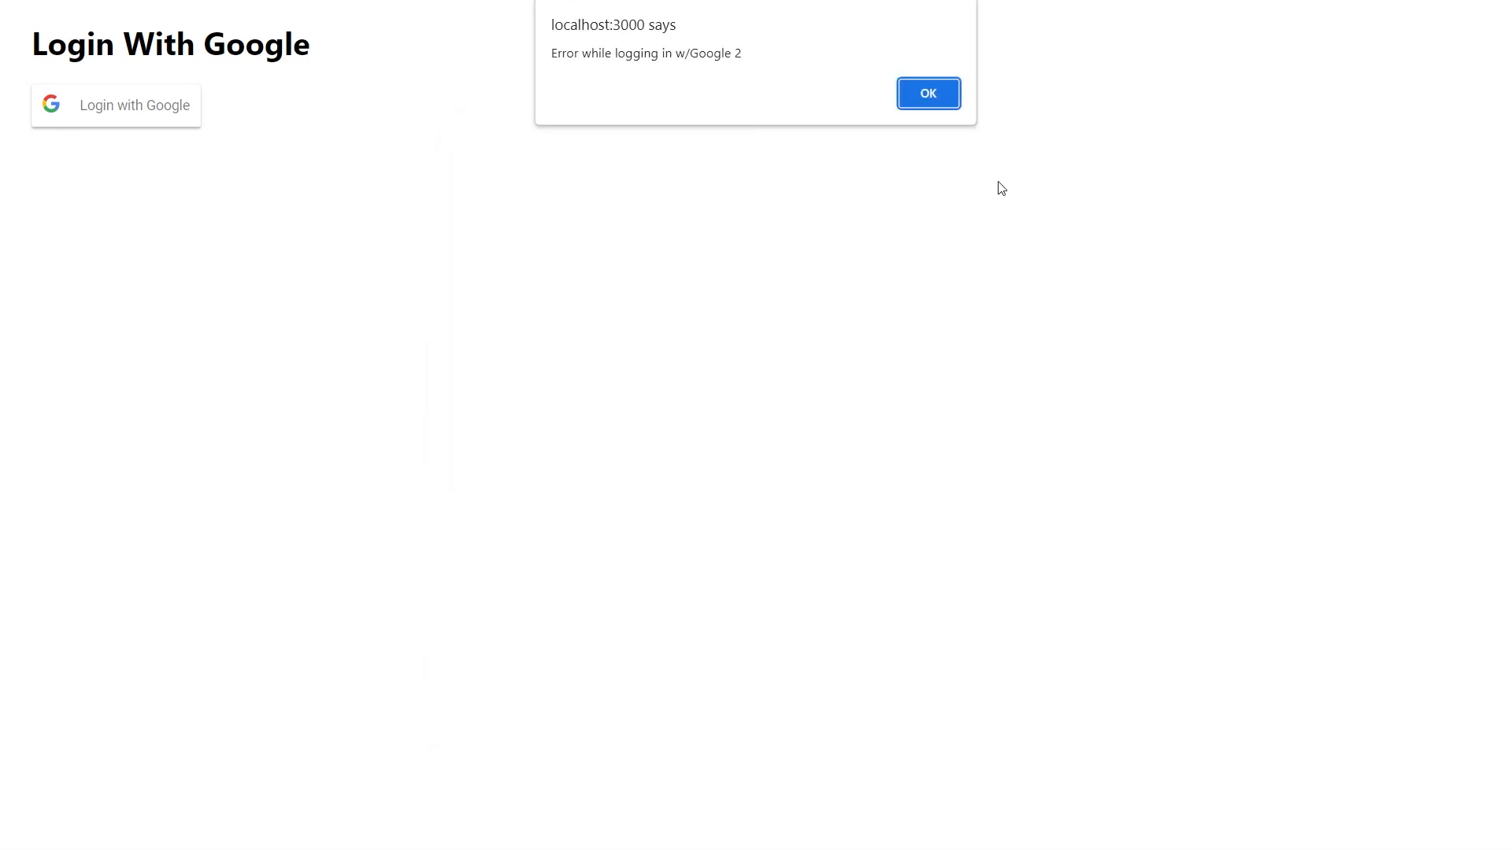
click(926, 93)
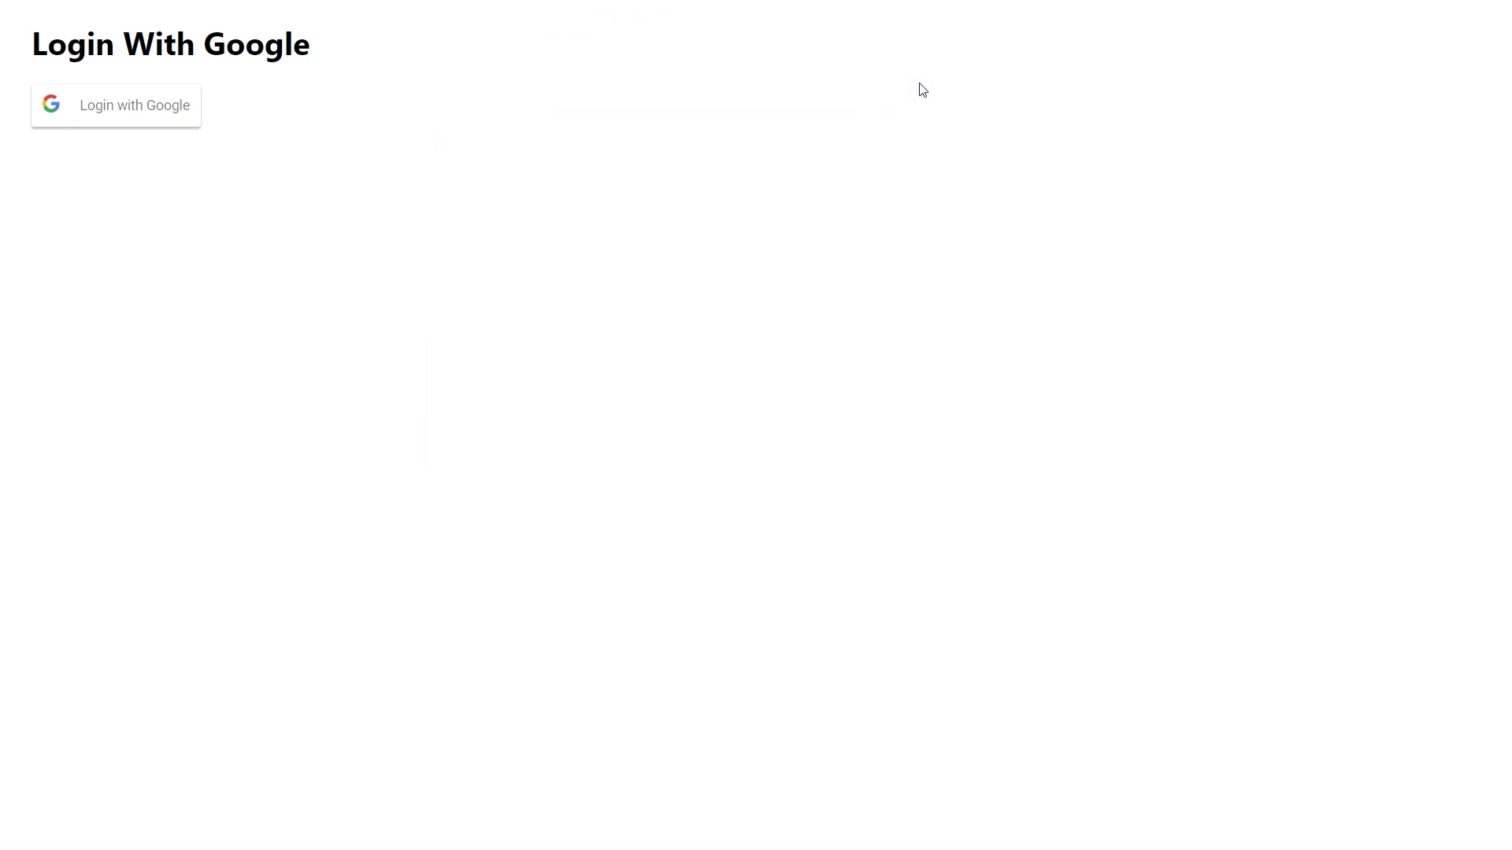